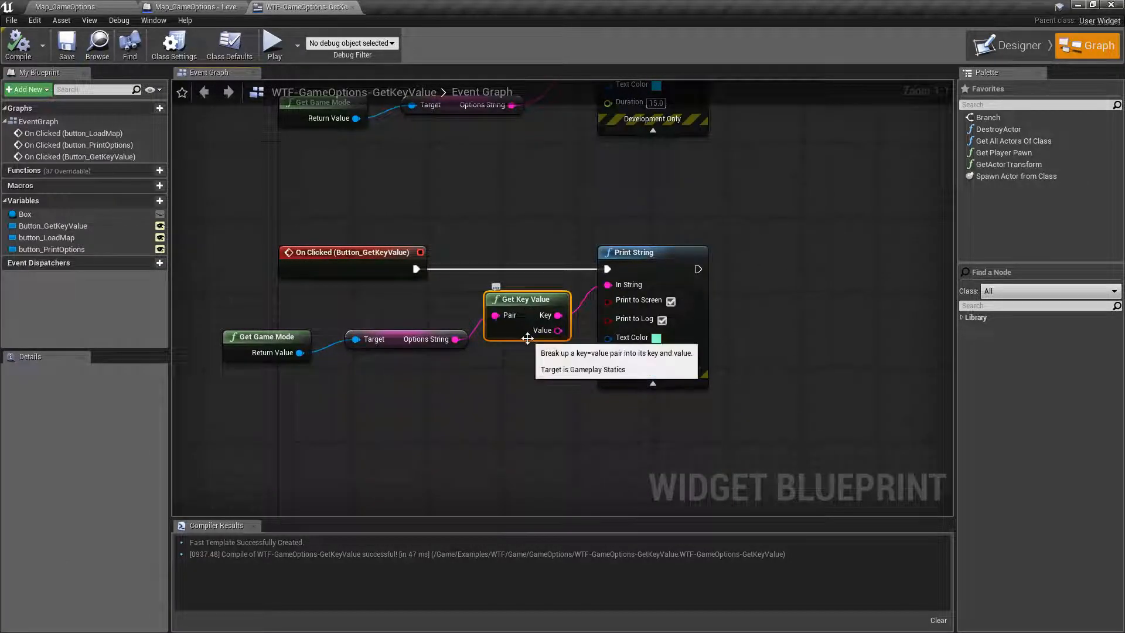
mouse_move(497, 315)
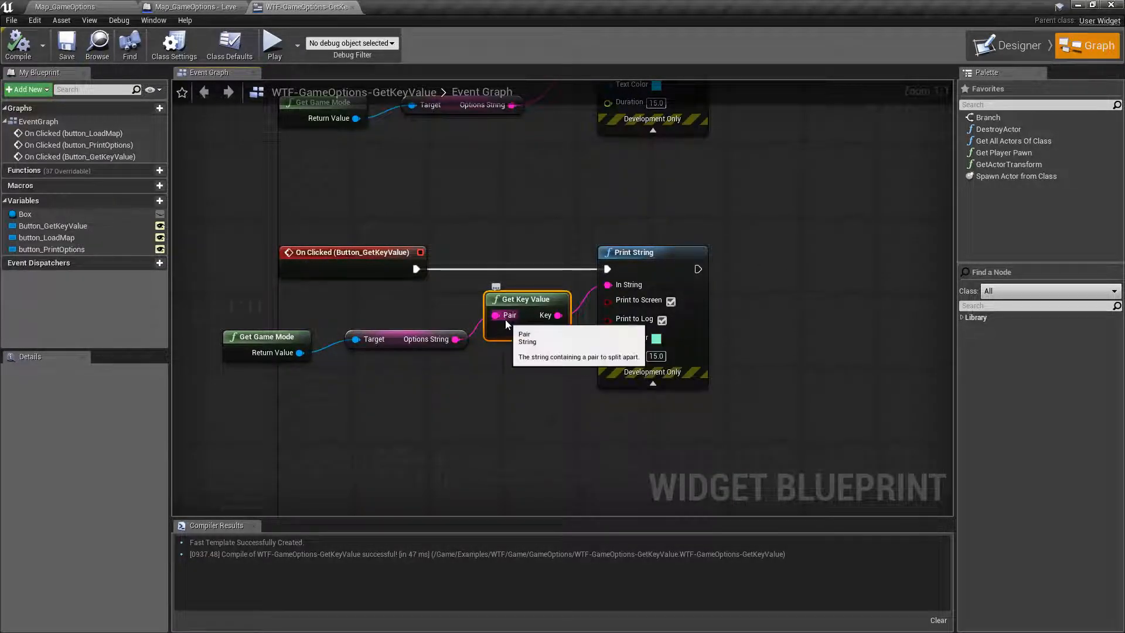
mouse_move(557, 315)
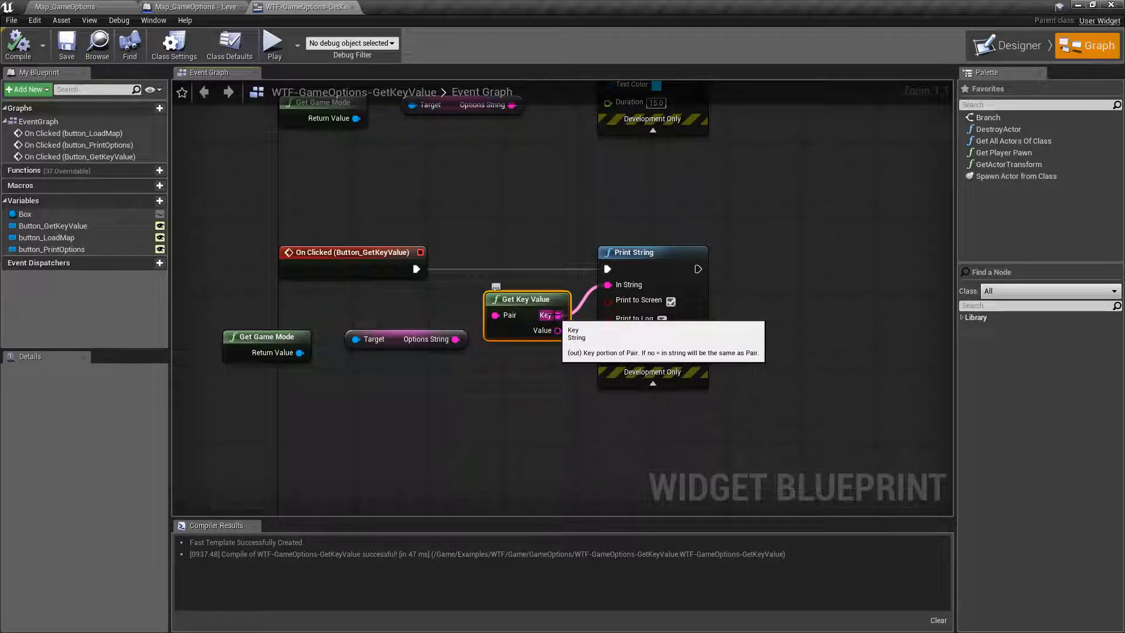
mouse_move(528, 315)
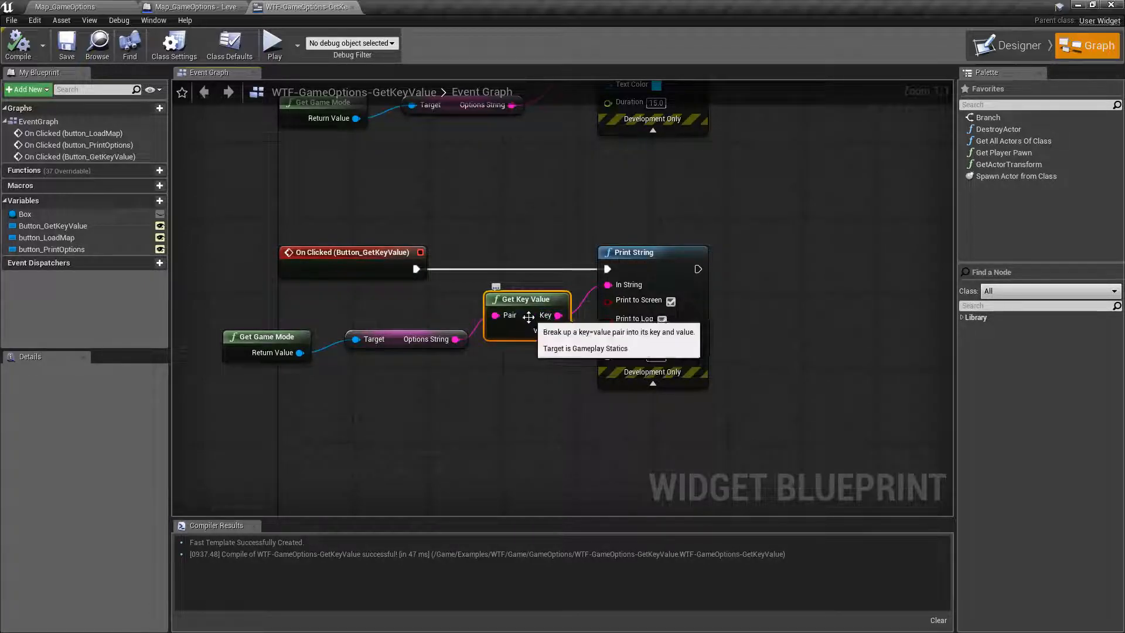
mouse_move(508, 238)
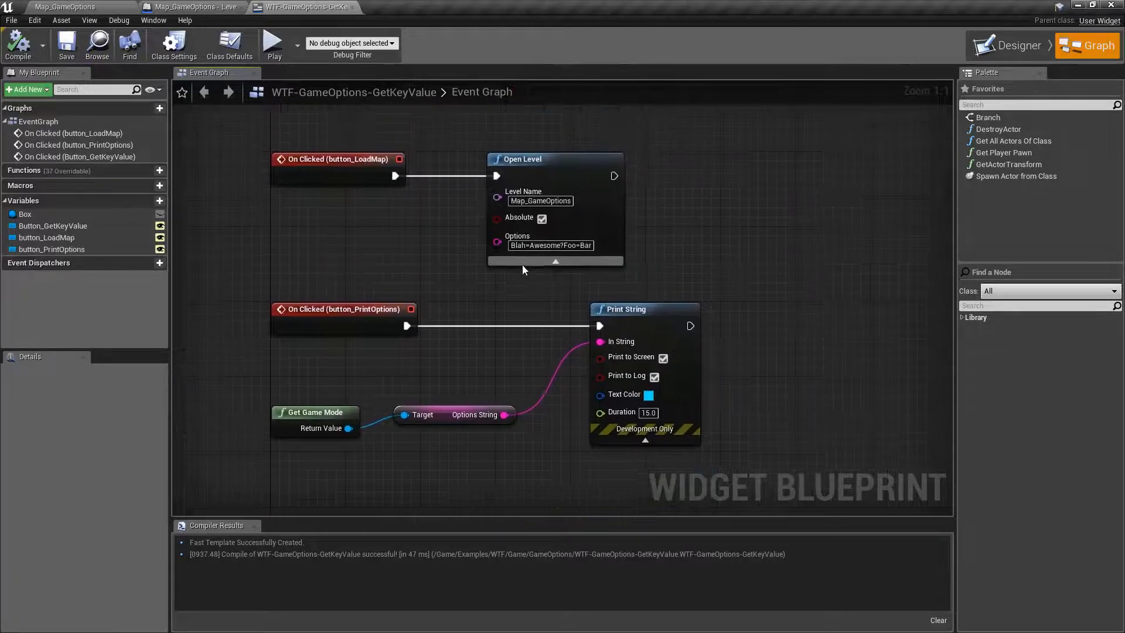
mouse_move(520, 245)
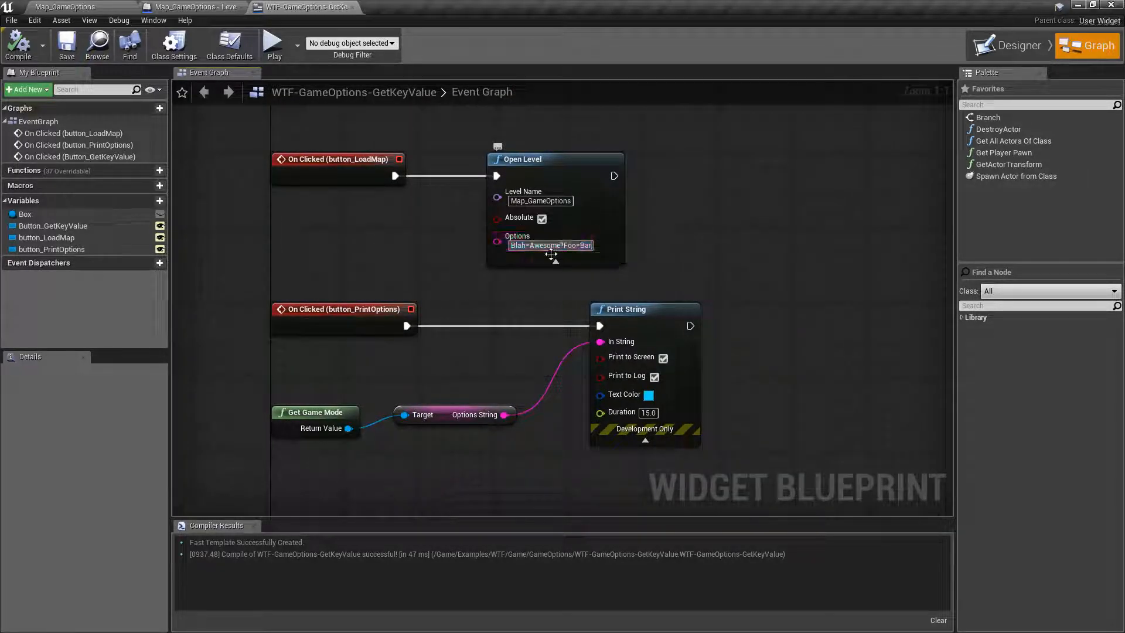
mouse_move(551, 245)
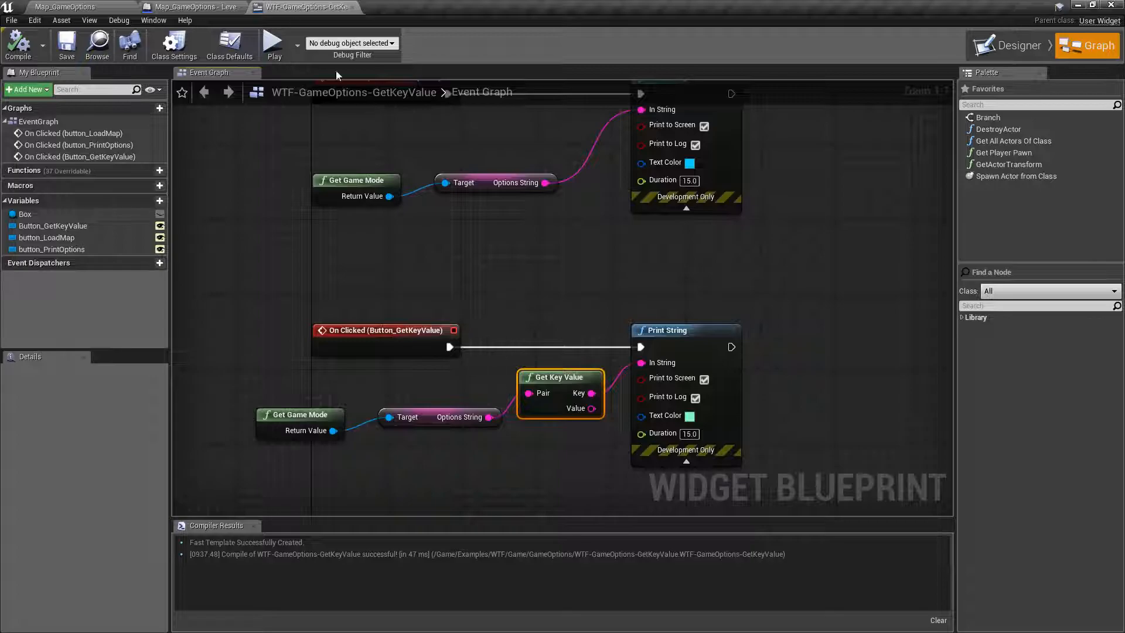
Step: Play the preview, reload the map with options and fire Get Key Value, printing ?Blah=Awesome?Foo=Bar
left_click(273, 42)
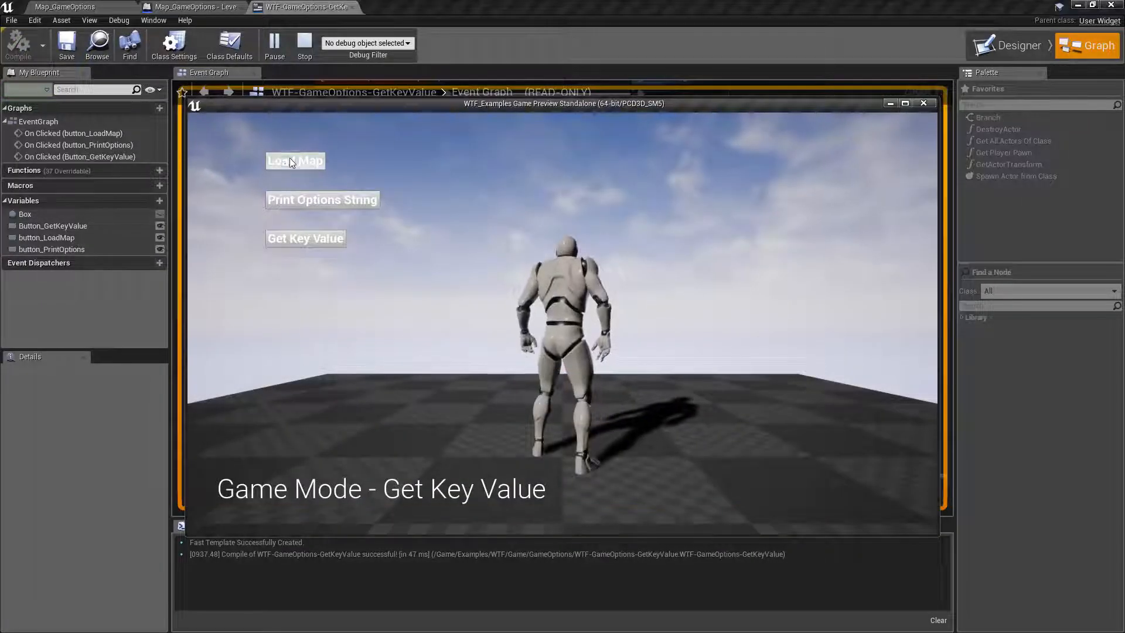
left_click(305, 238)
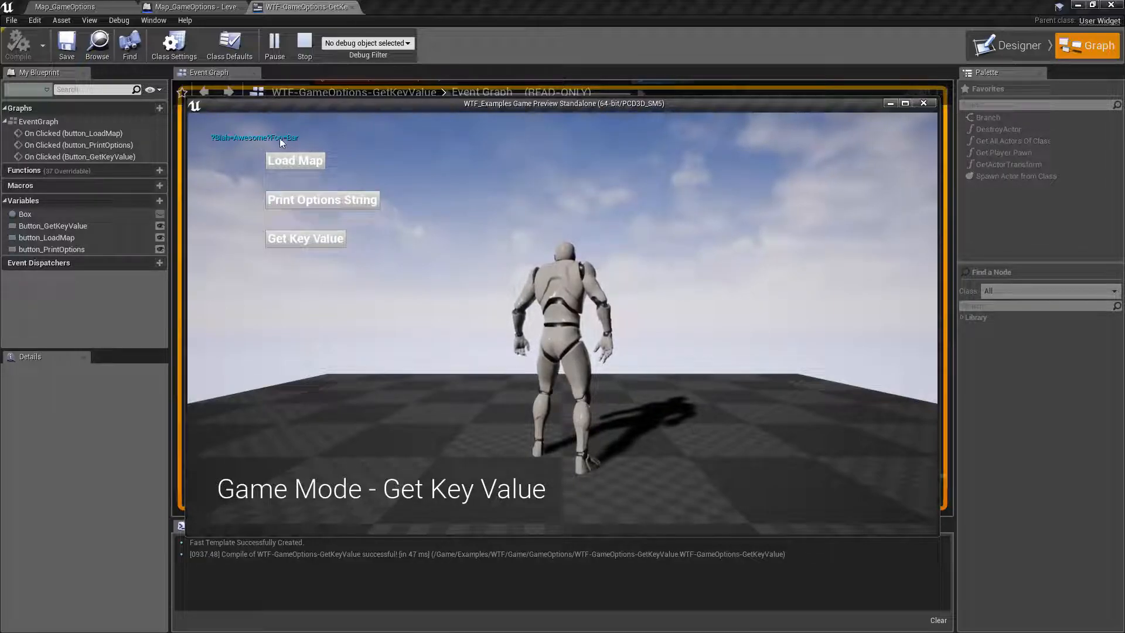
left_click(305, 238)
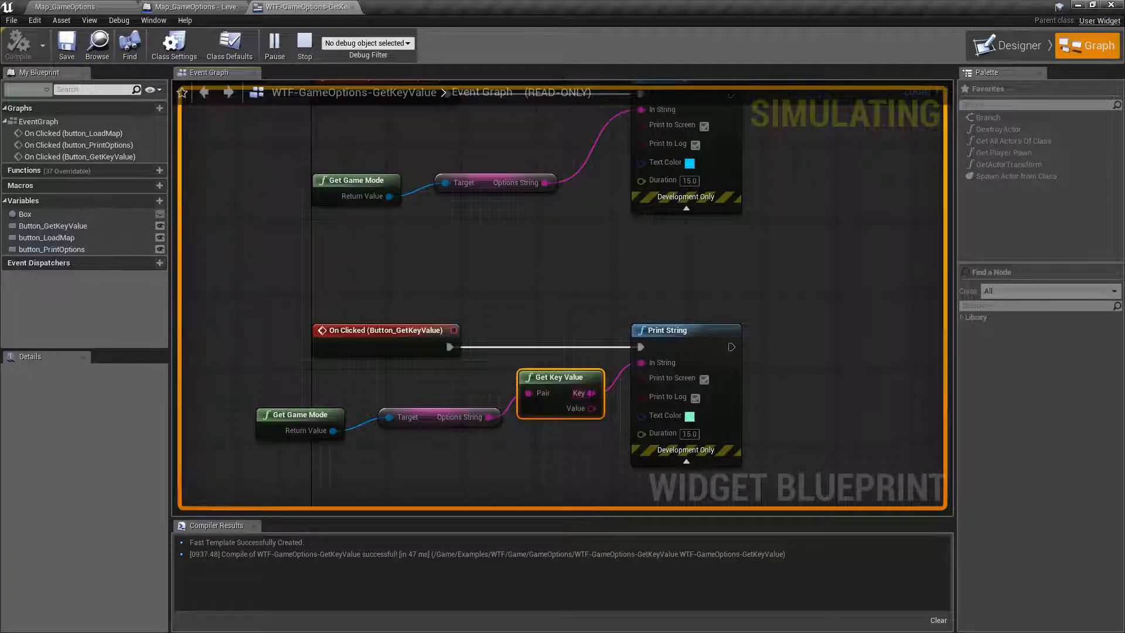
Step: Stop the preview and feed Get Key Value's Value output into Print String instead of Key
left_click(305, 44)
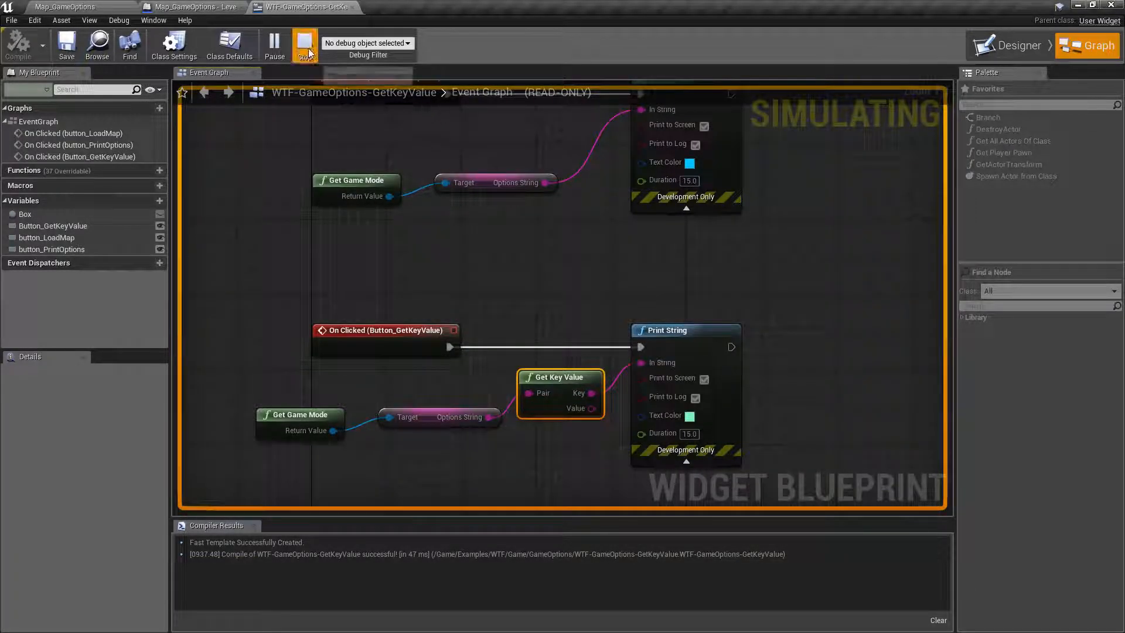
left_click(305, 44)
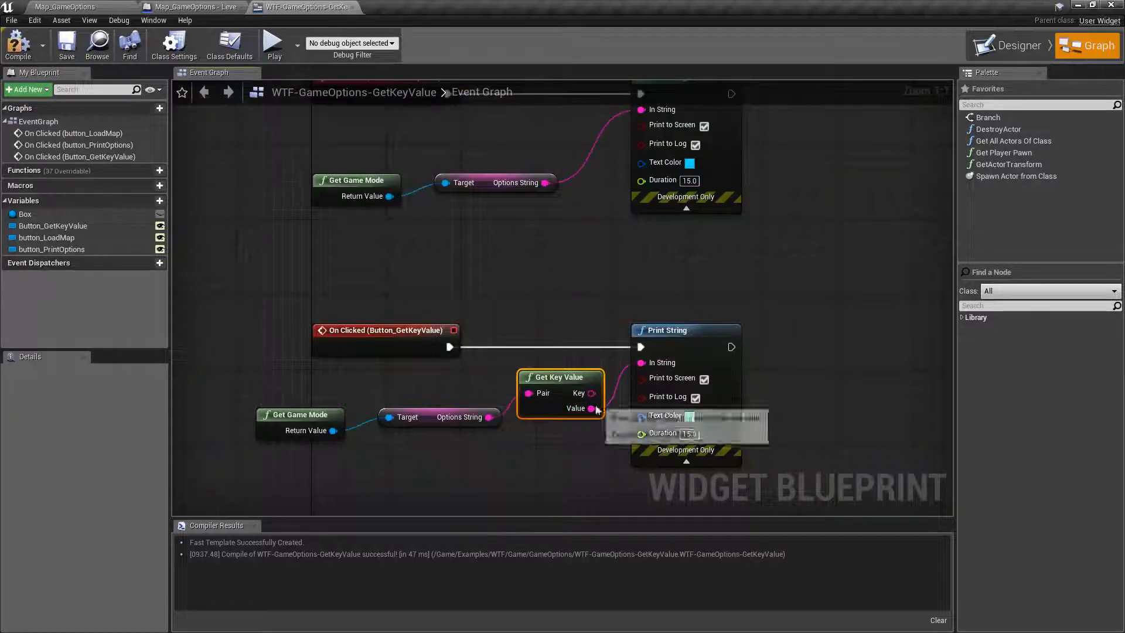
Step: Play again, reload the map and fire Get Key Value to reprint ?Blah=Awesome?Foo=Bar
left_click(273, 44)
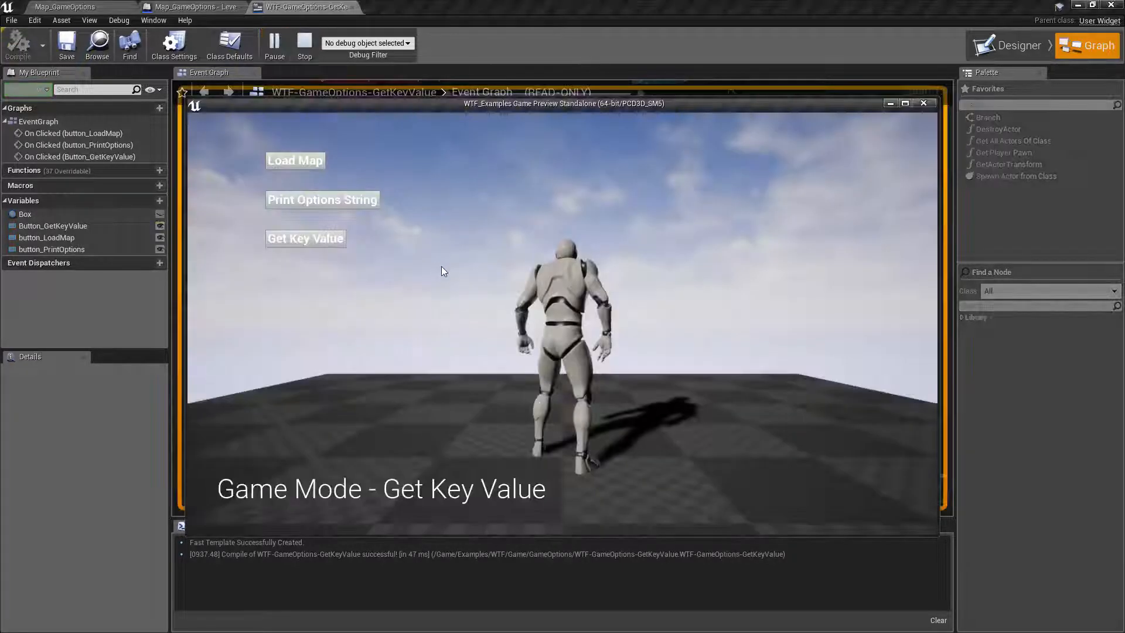
left_click(305, 238)
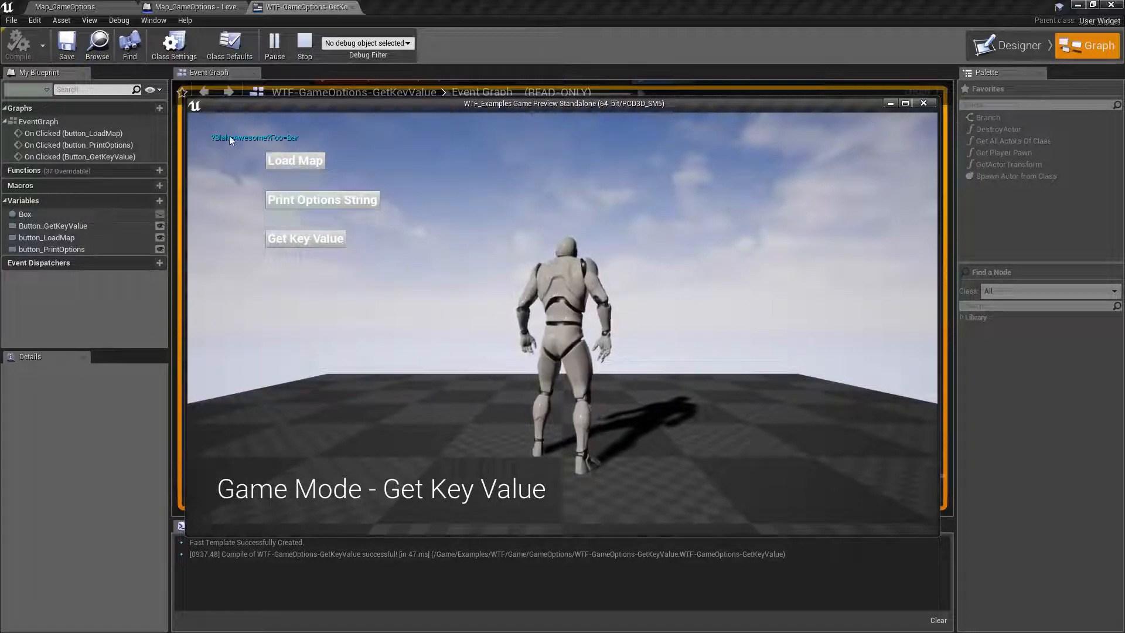
left_click(305, 238)
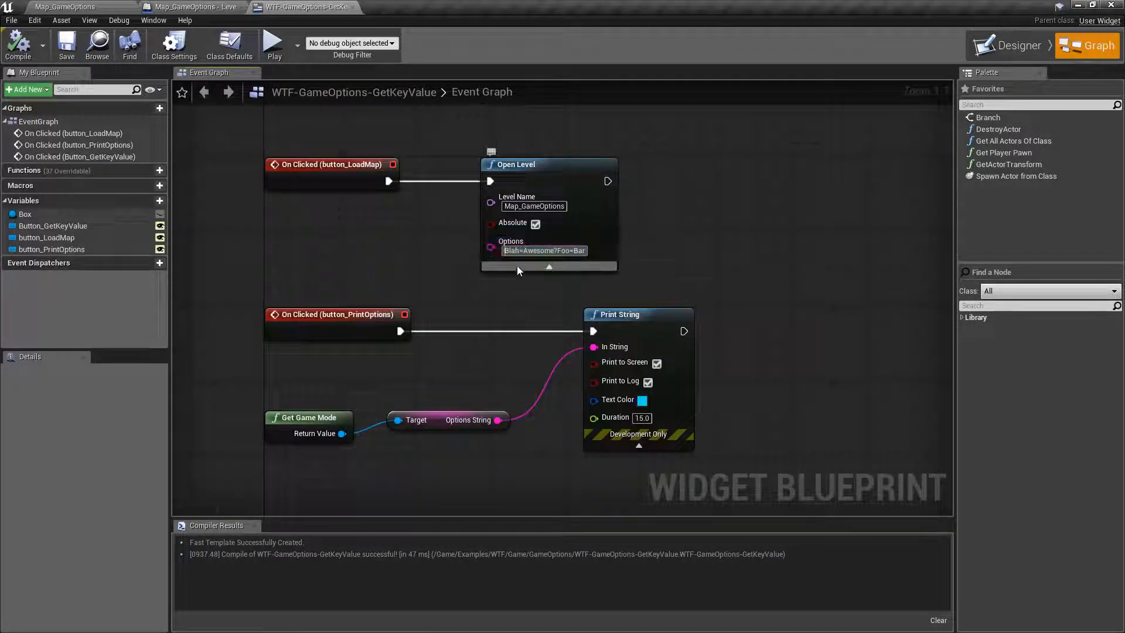
Step: Select the whole Blah=Awesome?Foo=Bar options text of the Open Level node
triple_click(544, 251)
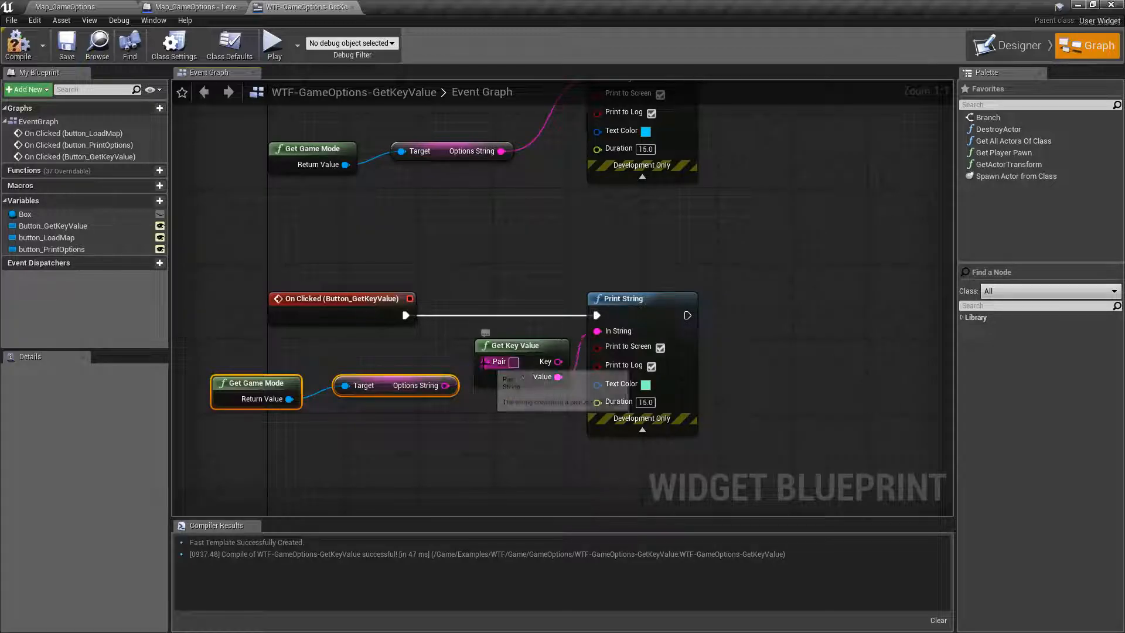
mouse_move(499, 362)
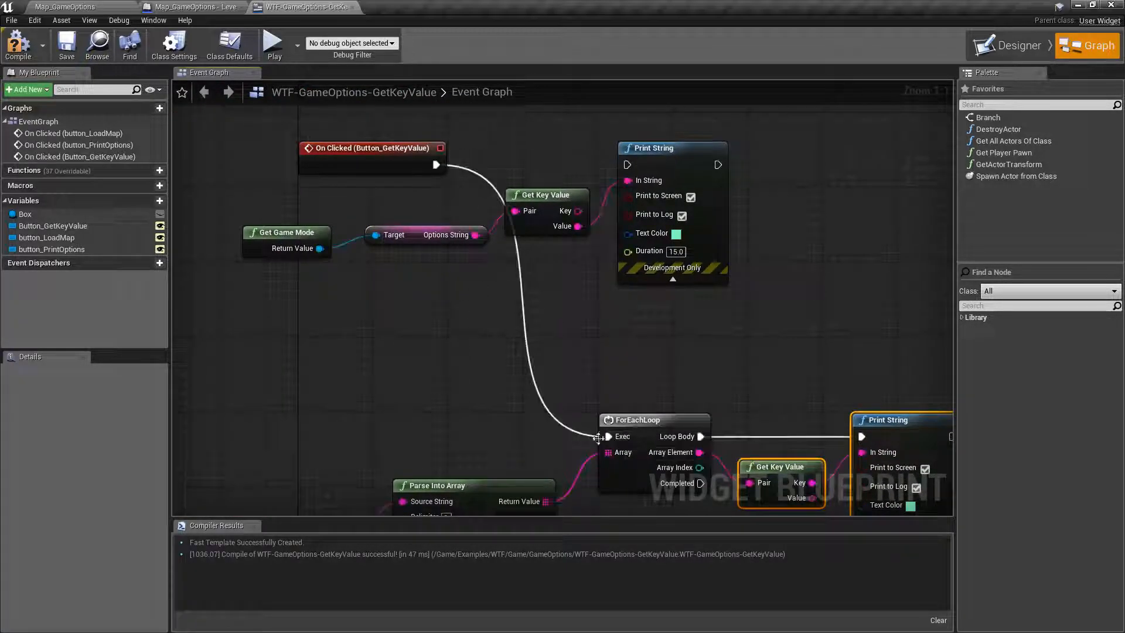
Step: Play the preview, reload the map and fire Get Key Value through the new ForEachLoop chain
left_click(273, 45)
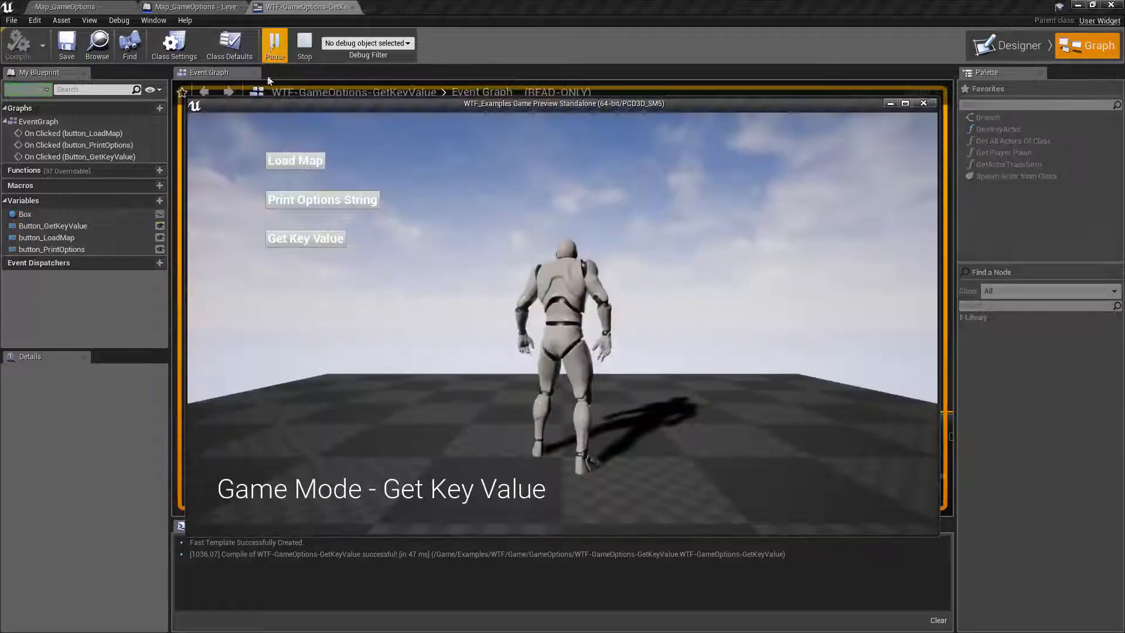
left_click(275, 45)
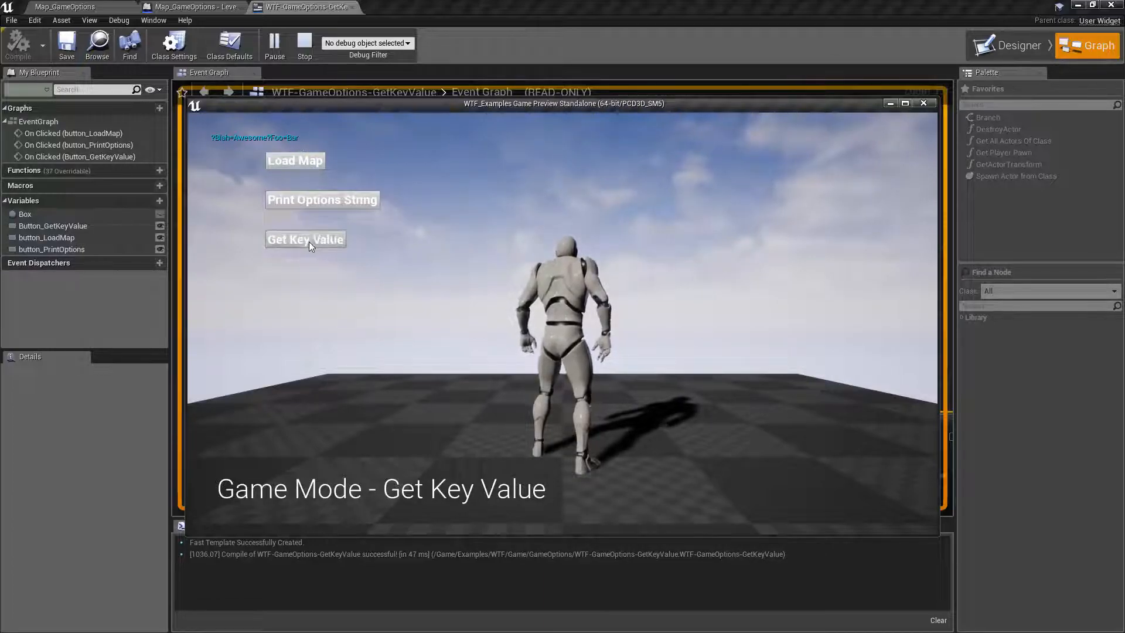
left_click(305, 239)
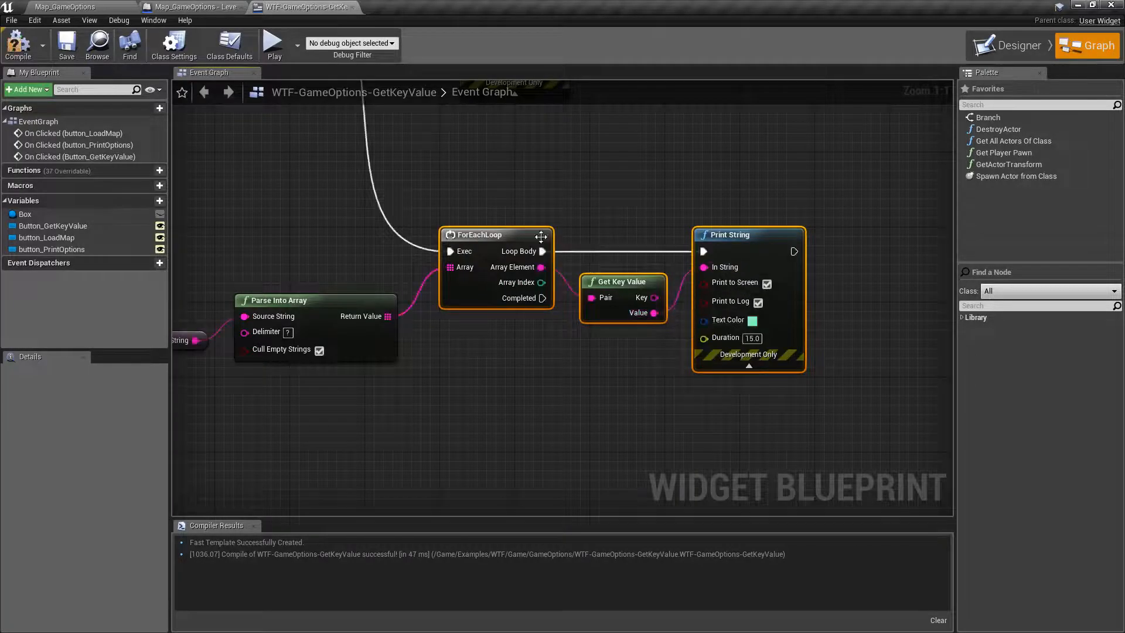
Step: Play the preview and print the current options string on screen via Print Options String
left_click(273, 44)
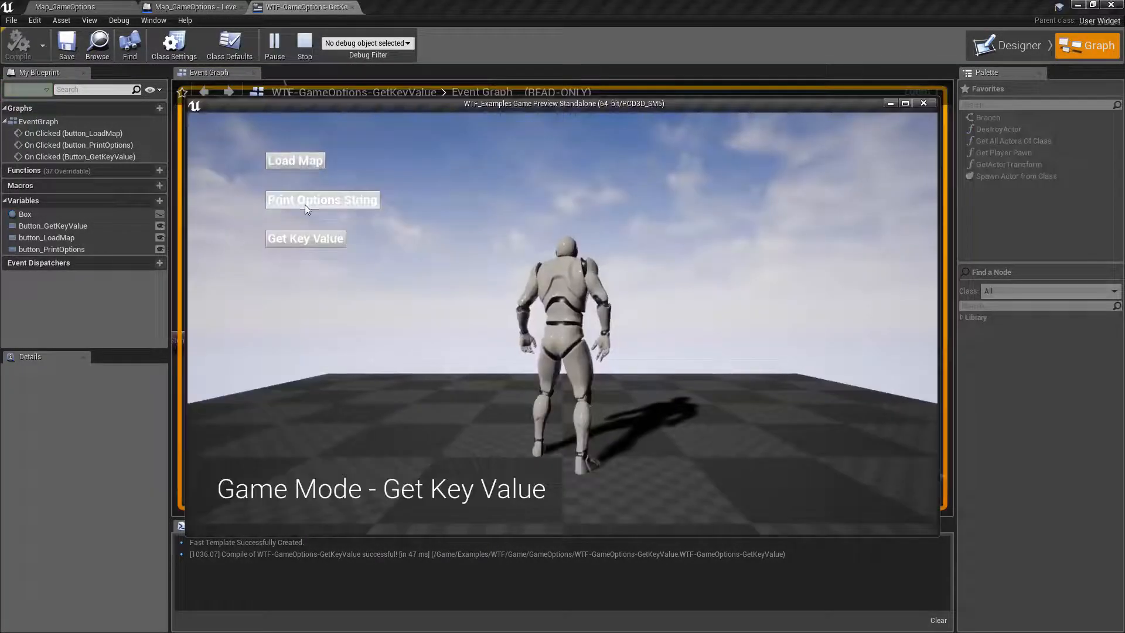
left_click(322, 200)
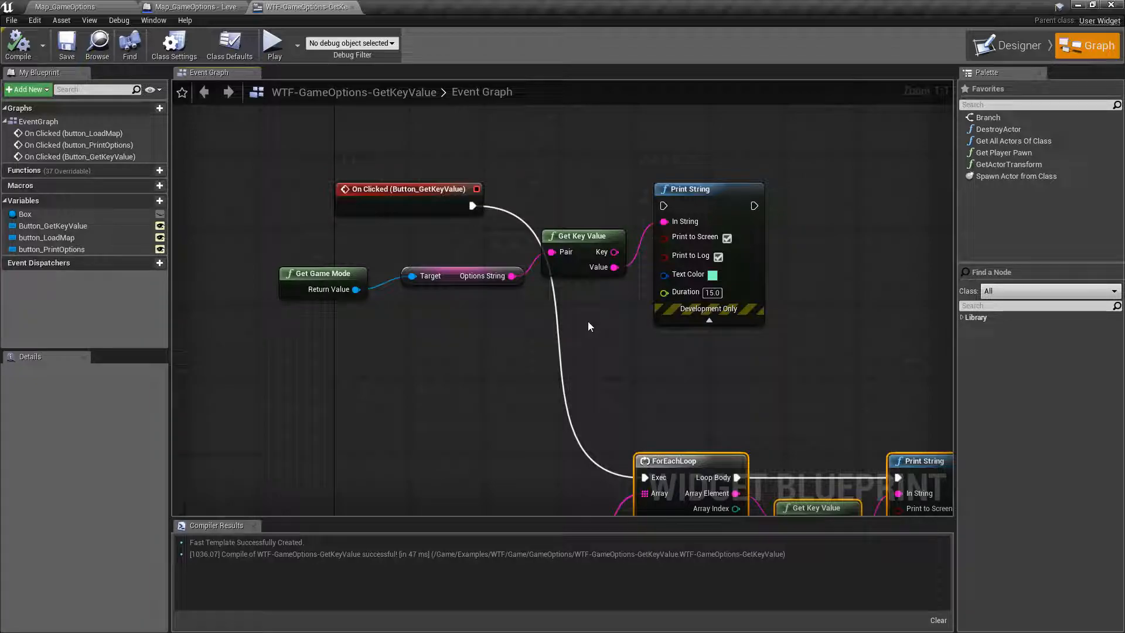
mouse_move(549, 252)
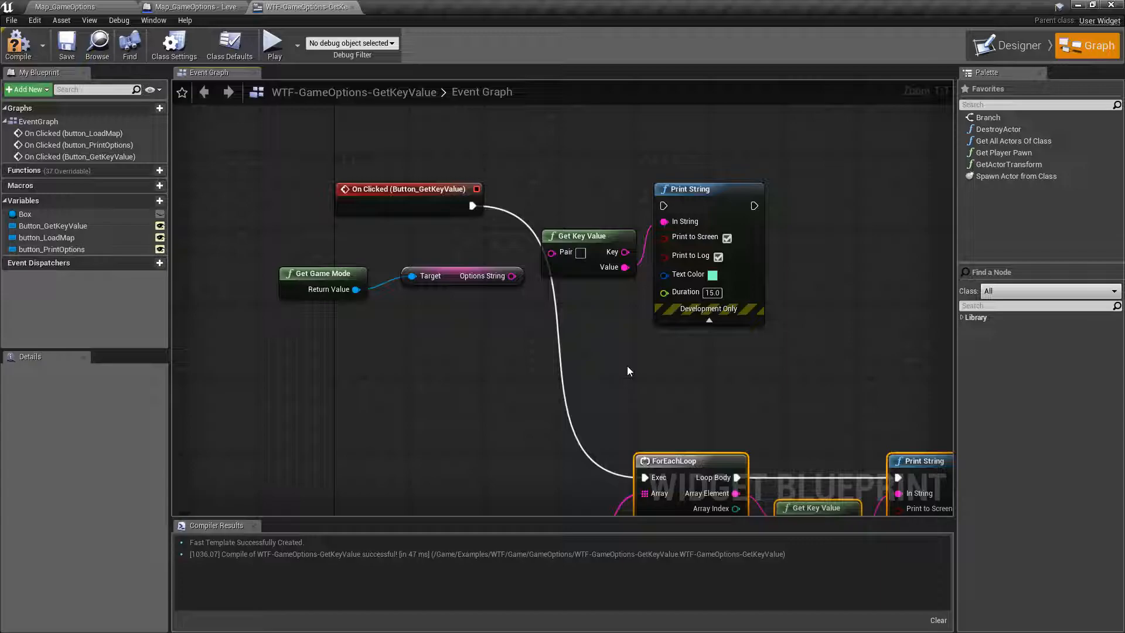
mouse_move(511, 275)
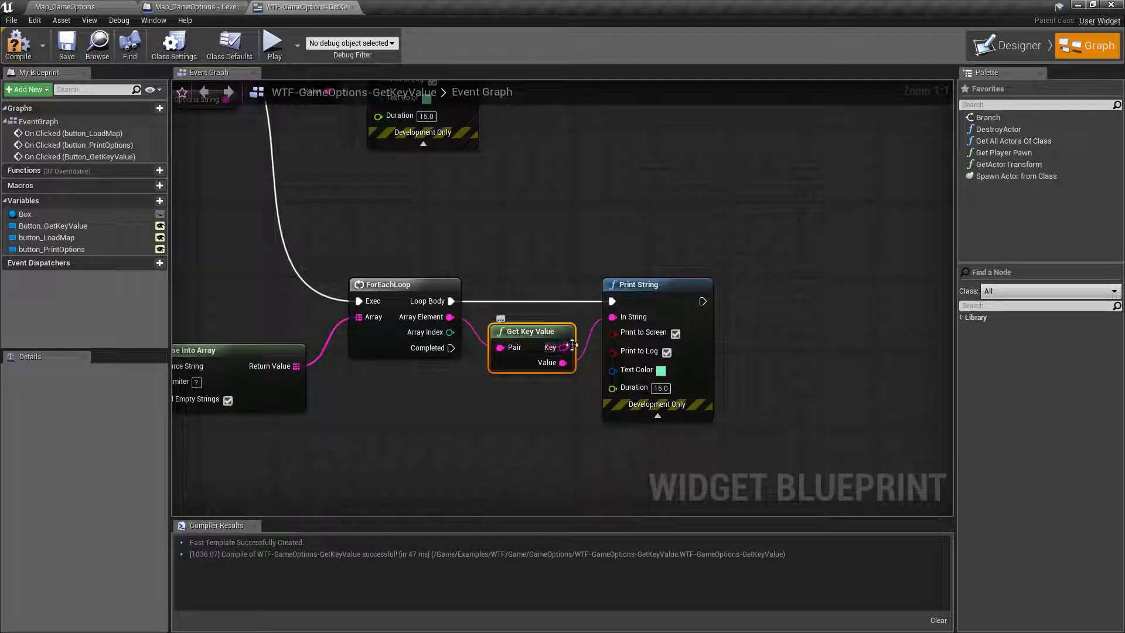
Step: Wire the loop's Get Key Value Value pin into Print String and select that node
left_click(524, 419)
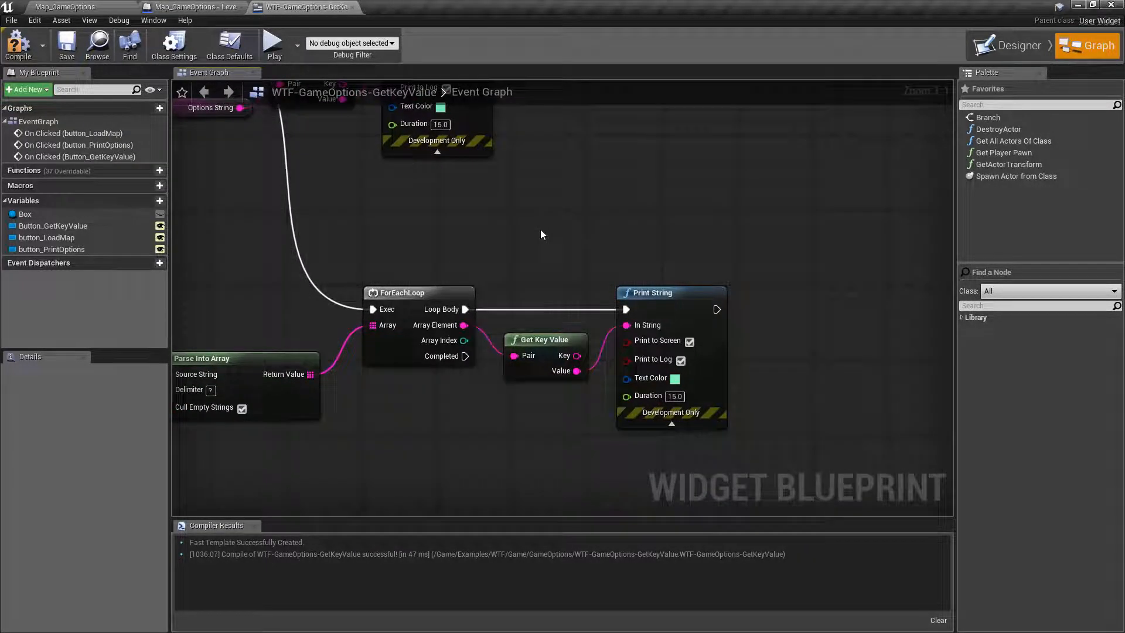
left_click(543, 340)
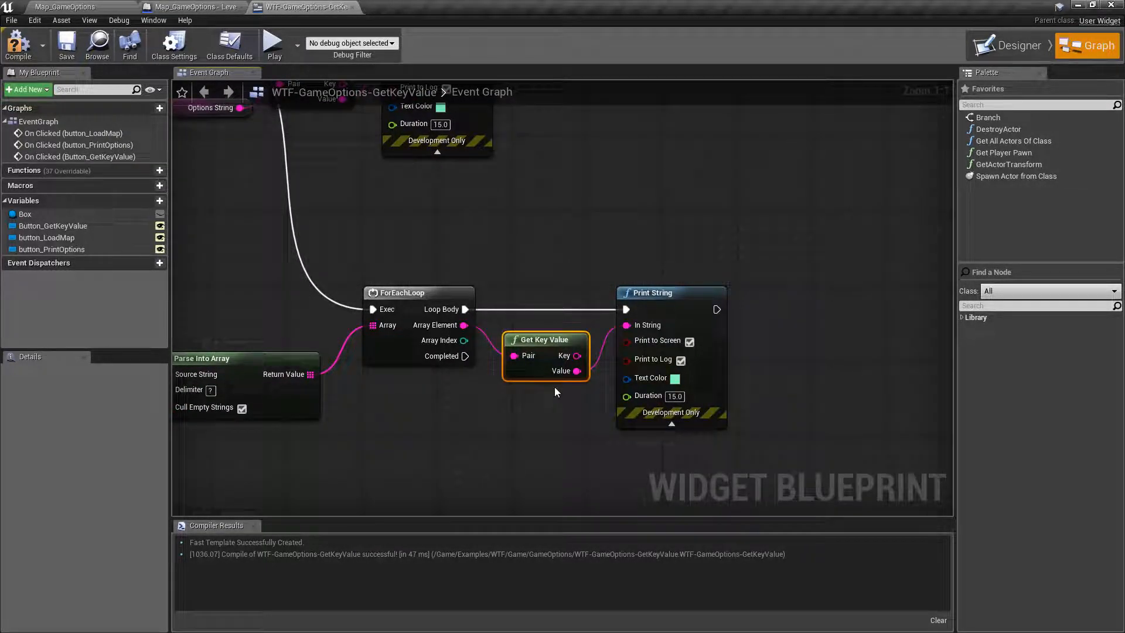